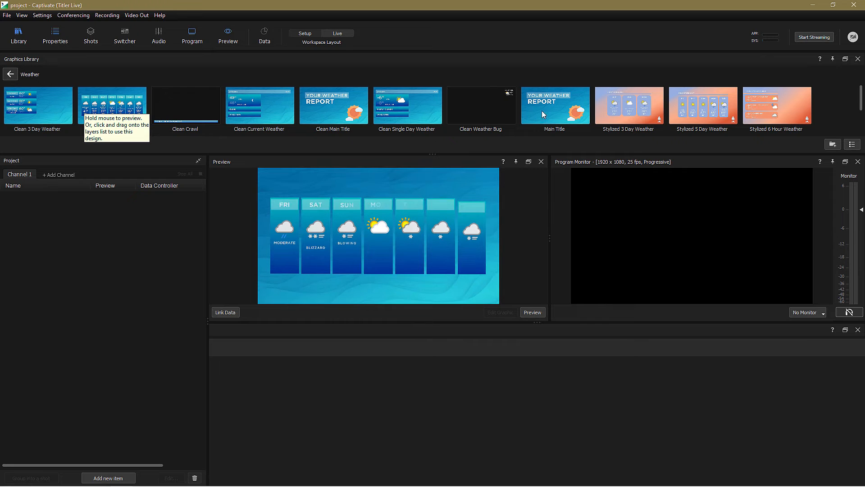
mouse_move(628, 105)
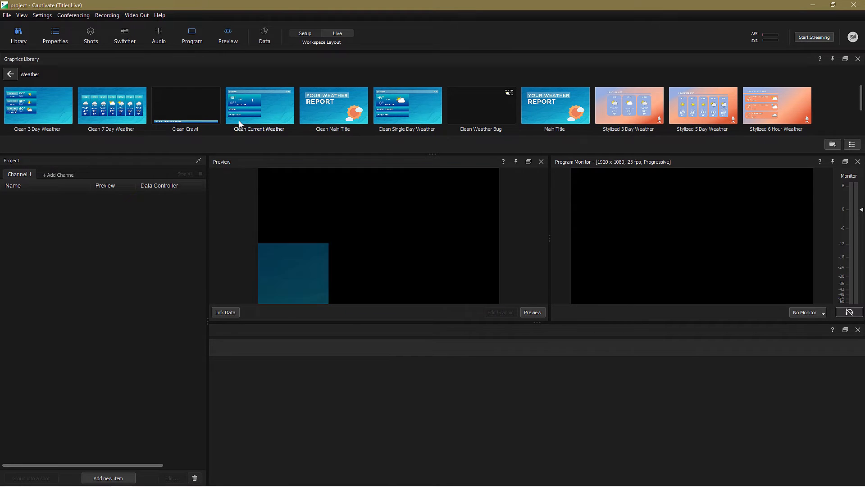
Add the Clean Current Weather design for Ottawa to Channel 1 of the project.
double_click(260, 105)
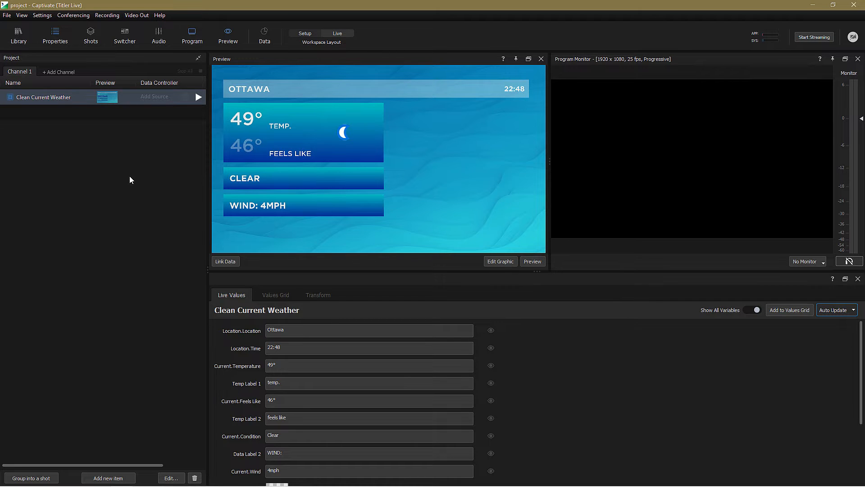
Set the graphic's data source to General > WeatherCast > Current conditions.
left_click(154, 96)
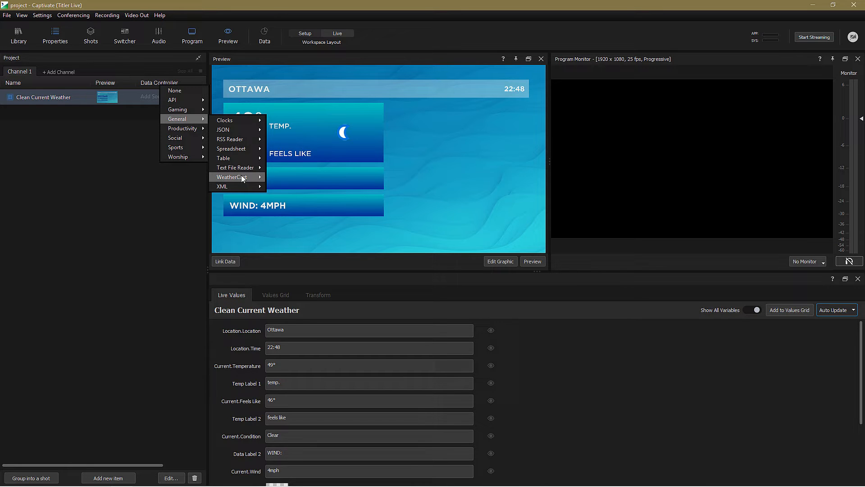
mouse_move(237, 177)
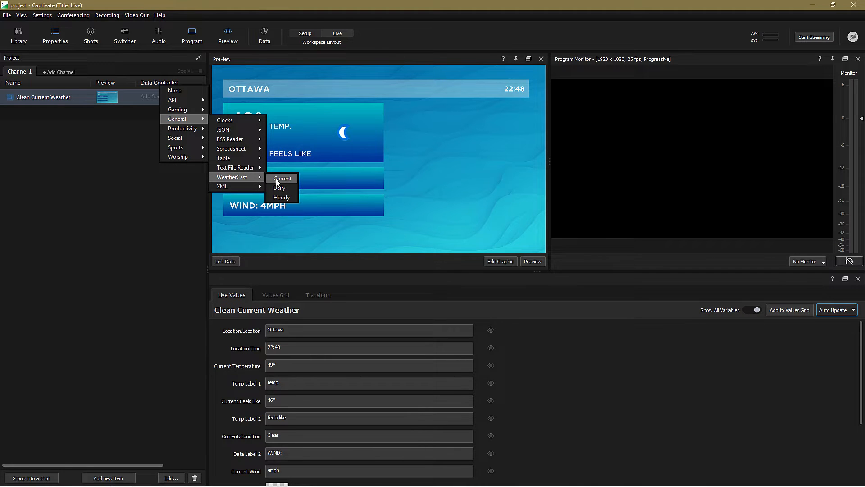
left_click(283, 179)
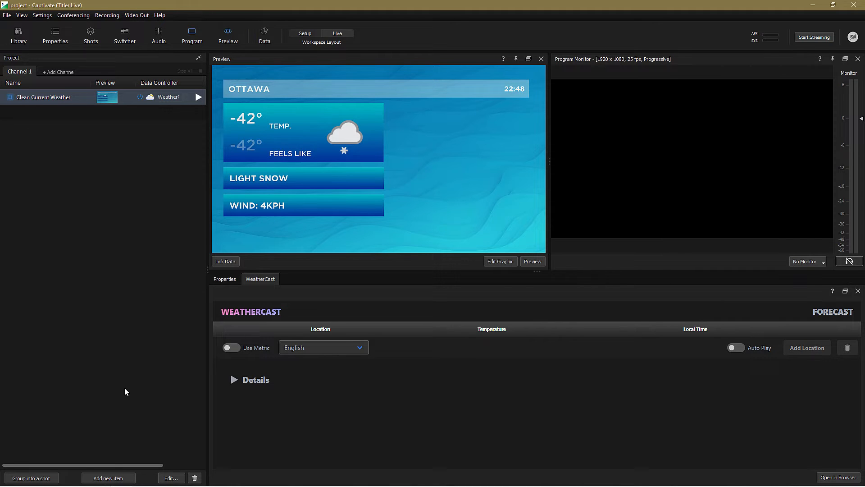
mouse_move(806, 347)
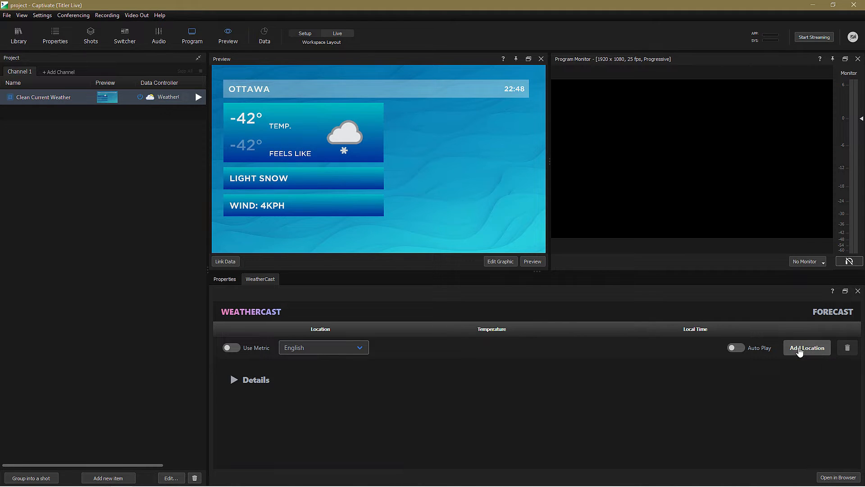
Add Oymyakon, Sakha as the WeatherCast location, searched as 'oymya'.
left_click(806, 347)
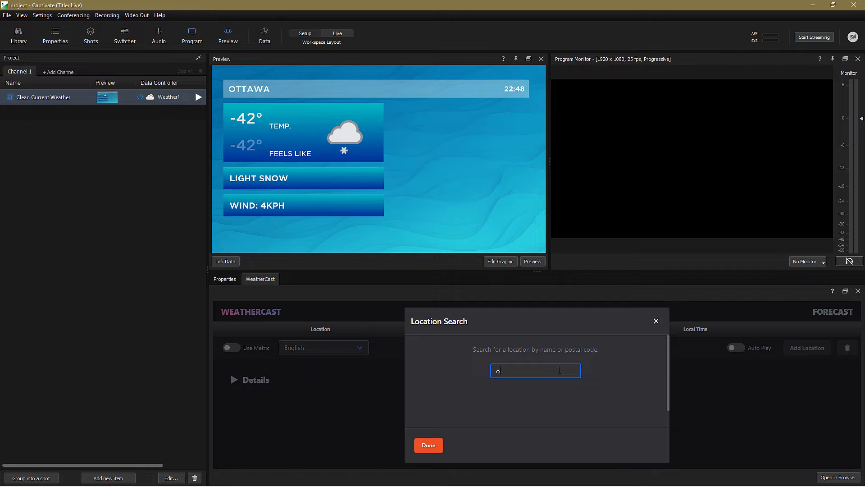
type("ymya")
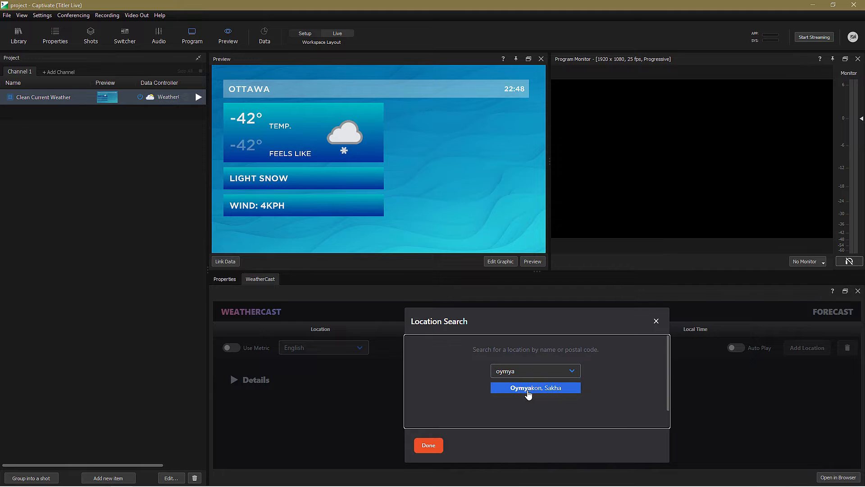
left_click(535, 387)
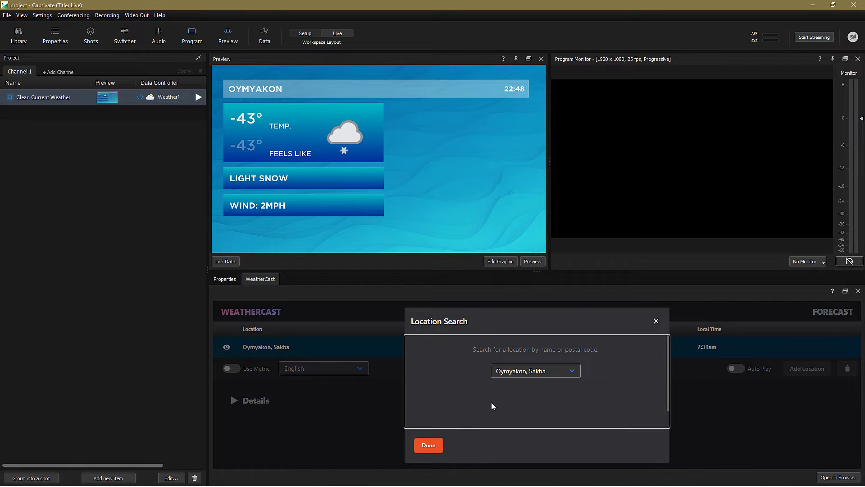
left_click(428, 445)
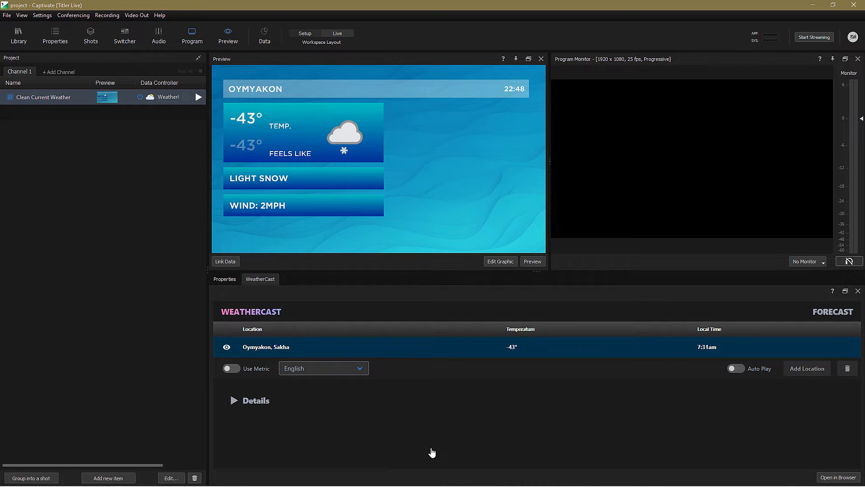
mouse_move(229, 385)
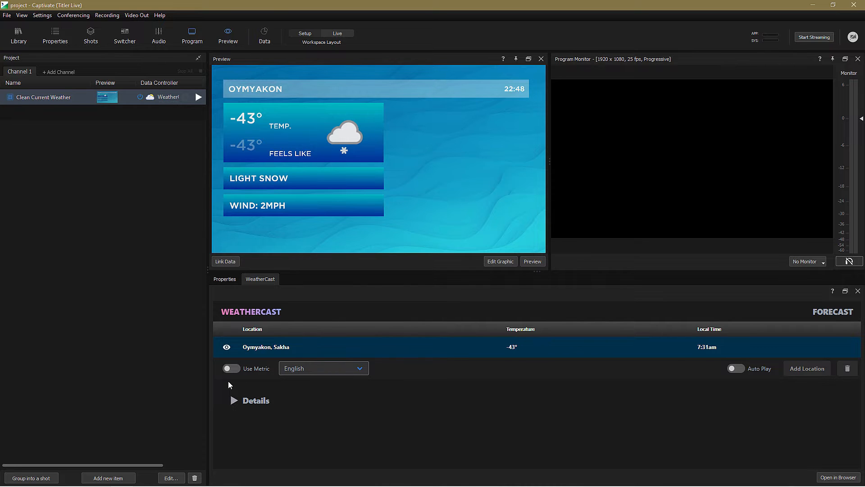
mouse_move(330, 391)
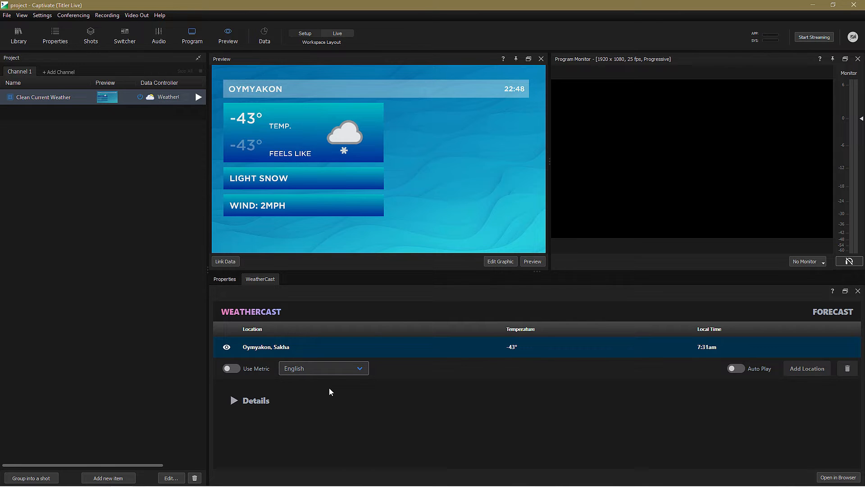
left_click(322, 368)
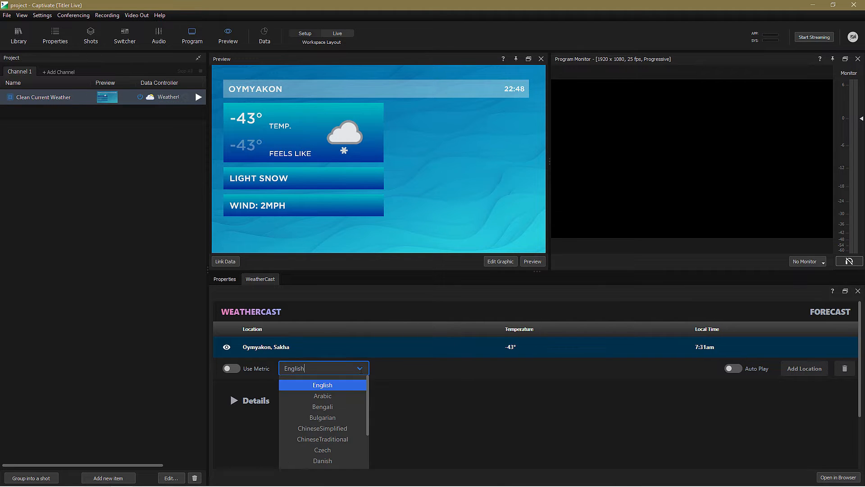
mouse_move(322, 396)
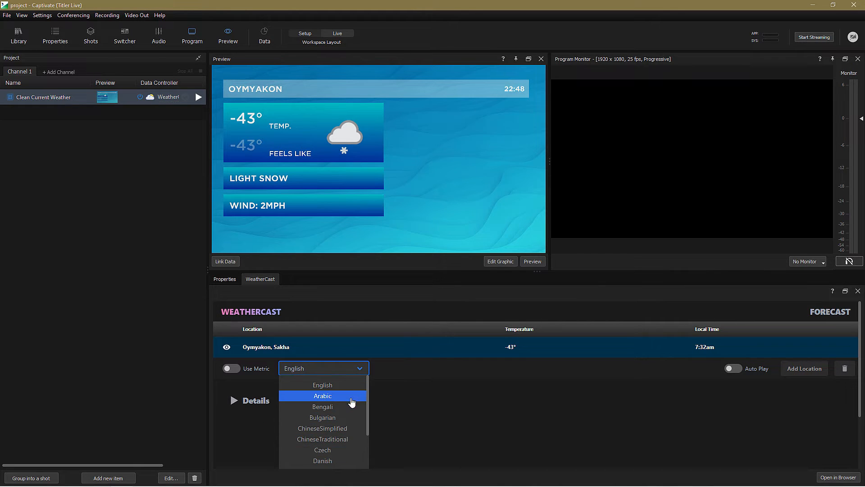
mouse_move(323, 384)
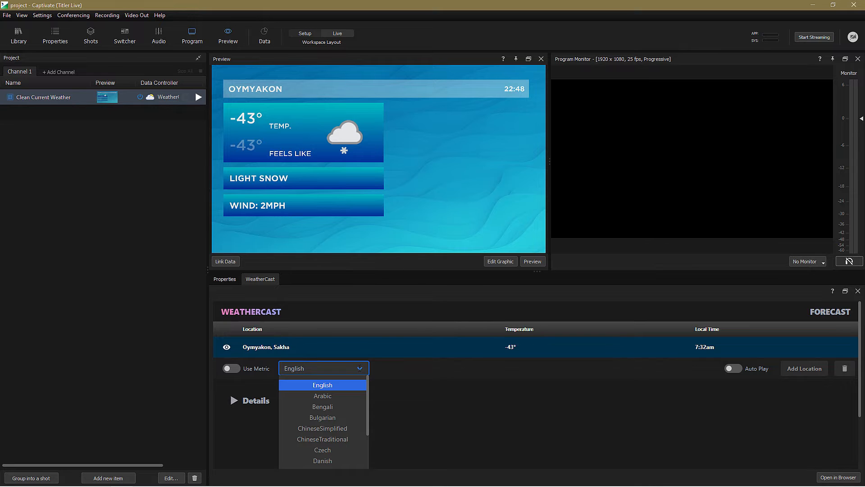
left_click(322, 368)
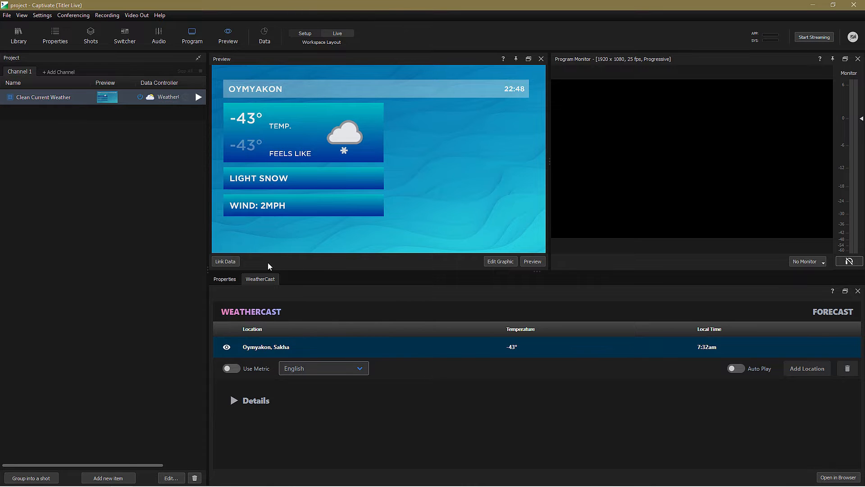
Reveal the WeatherCast data-field tree linked to the current weather graphic.
left_click(224, 261)
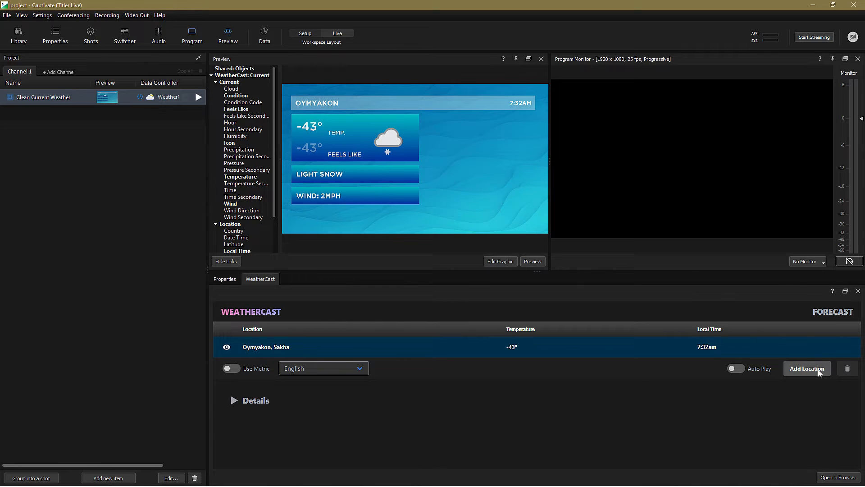
Add Bamako as a second WeatherCast location and make it the active one.
left_click(807, 368)
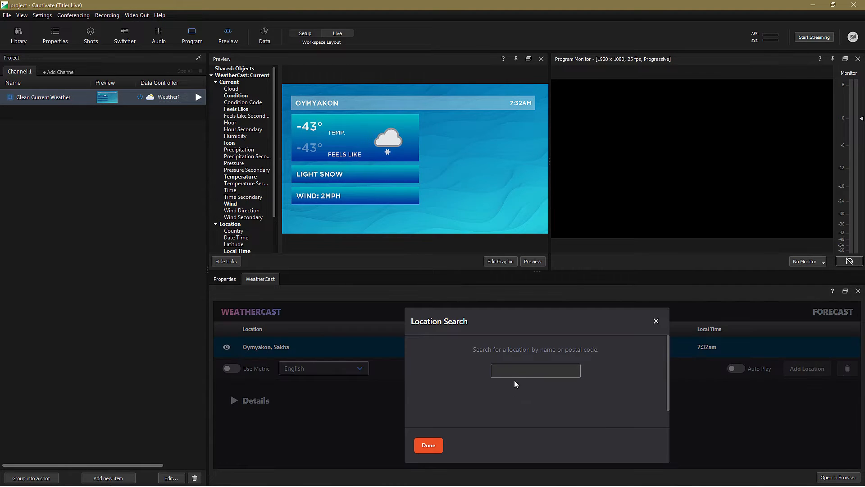
type("bamako, Bamako")
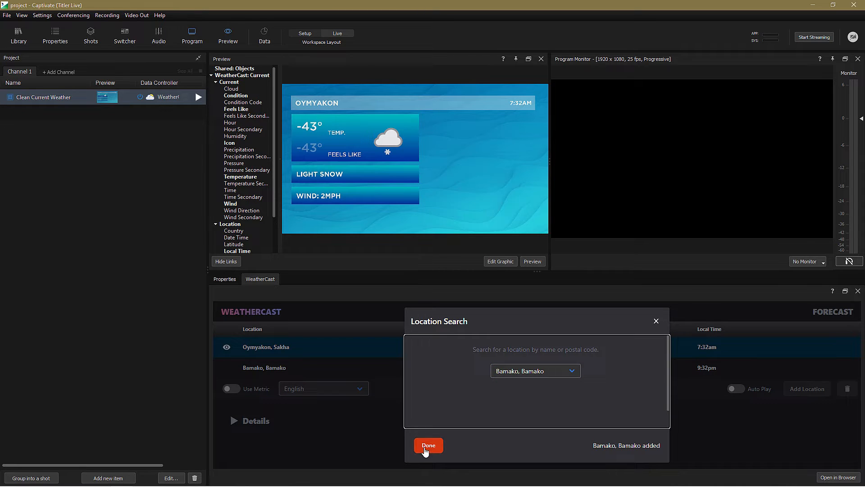
left_click(429, 446)
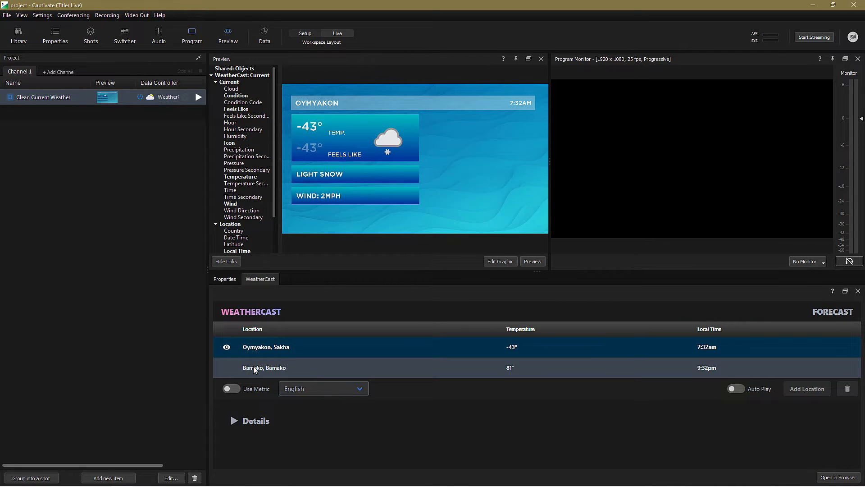
left_click(264, 366)
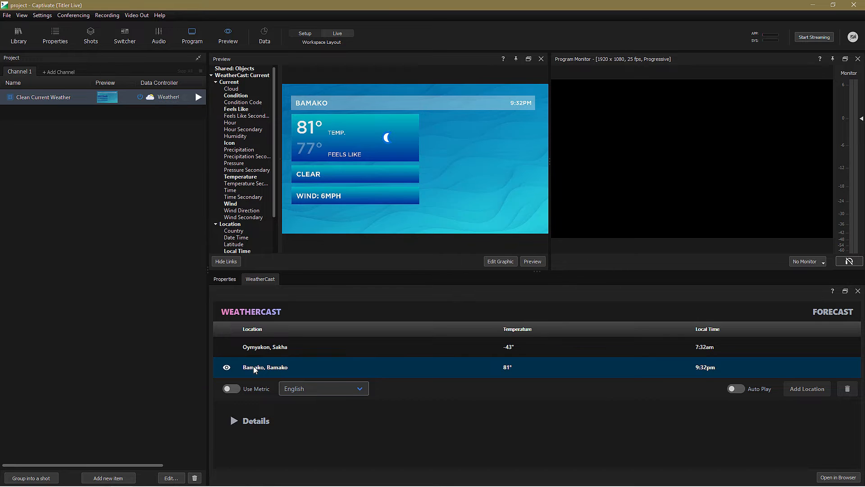
mouse_move(197, 101)
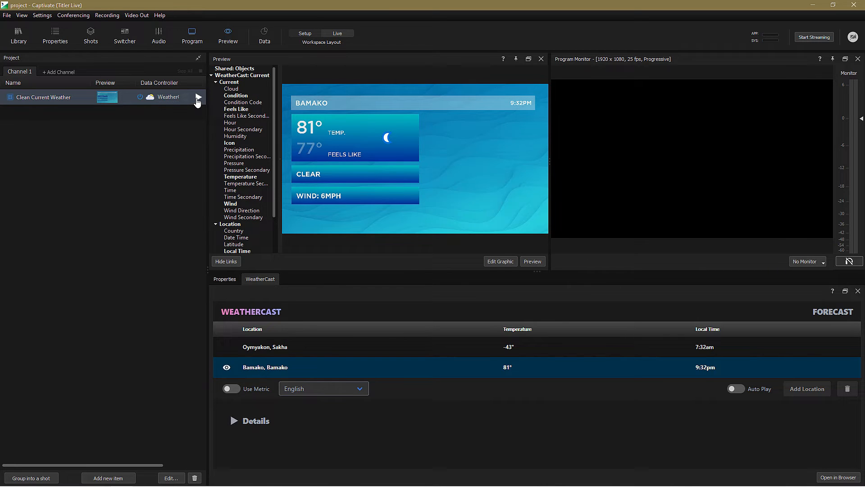
Play the graphic to air with Auto Play cycling both locations, then take it off air.
left_click(199, 97)
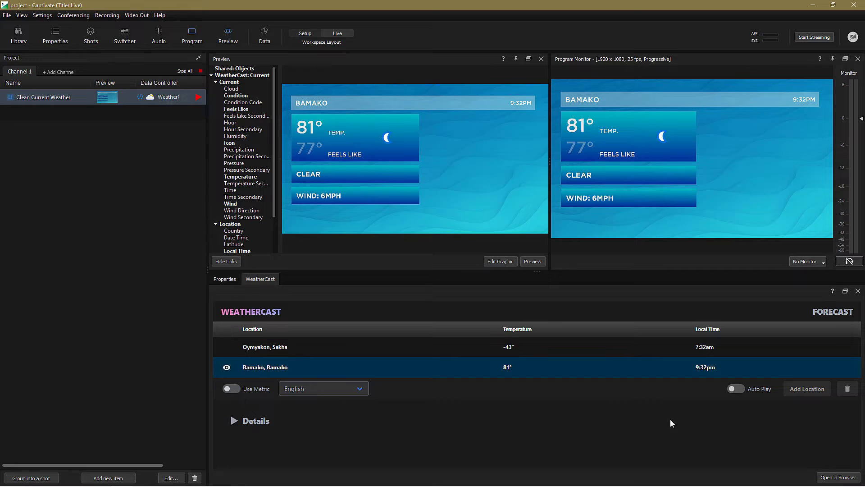
left_click(735, 391)
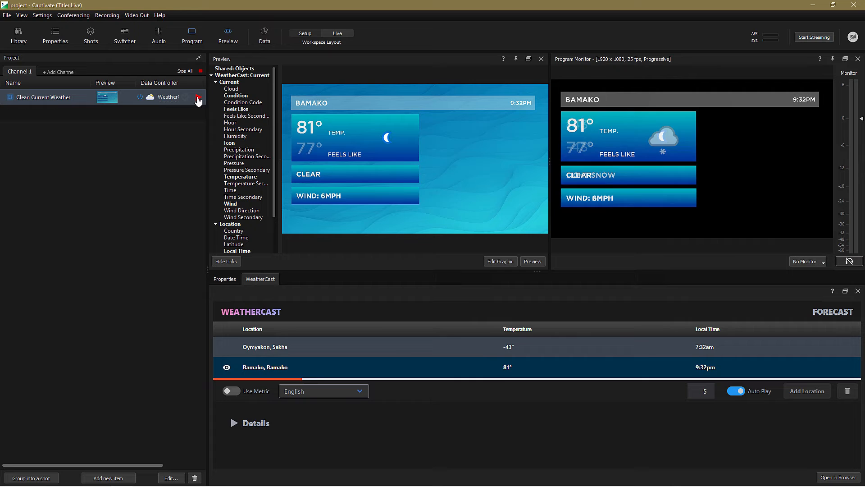
left_click(224, 278)
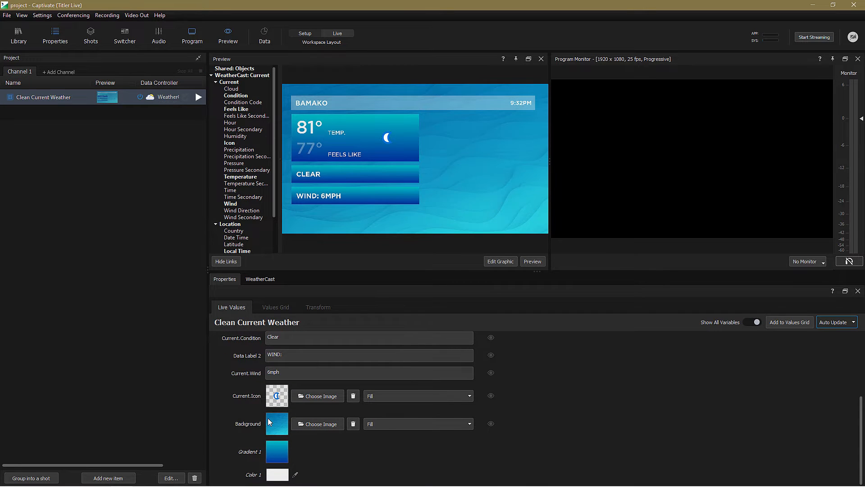
mouse_move(291, 449)
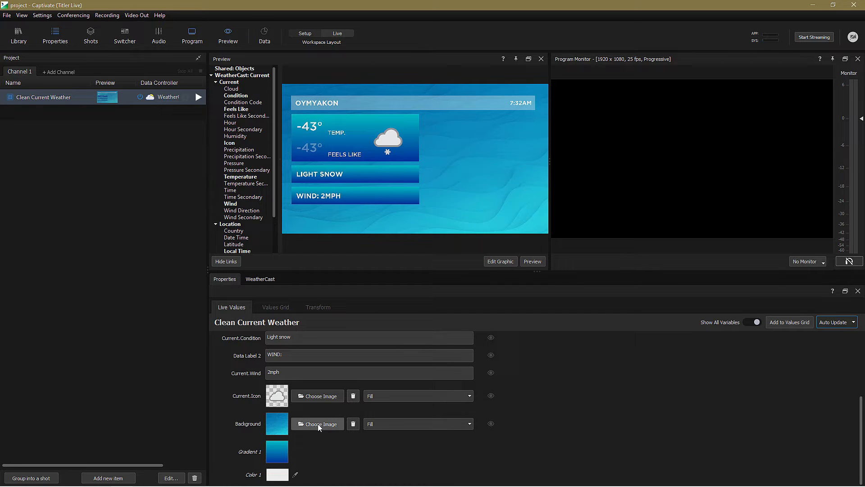
Give the graphic an Extreme Travel snowy background and switch WeatherCast to Use Metric.
left_click(317, 424)
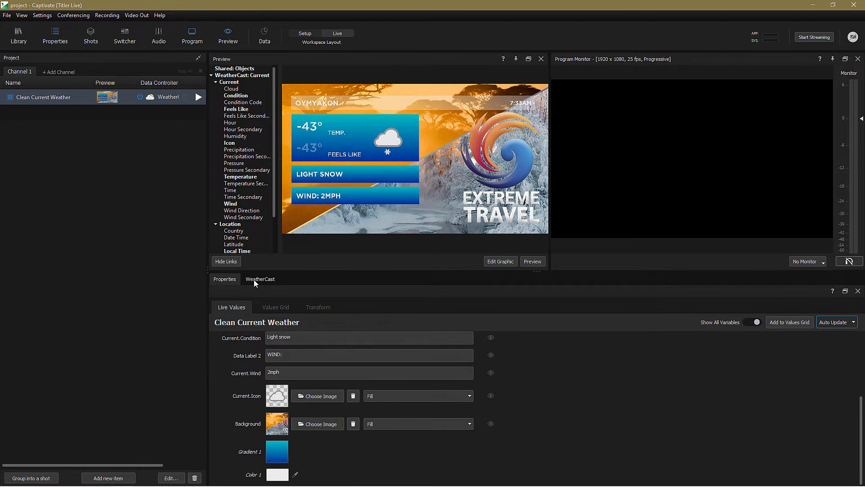
left_click(260, 279)
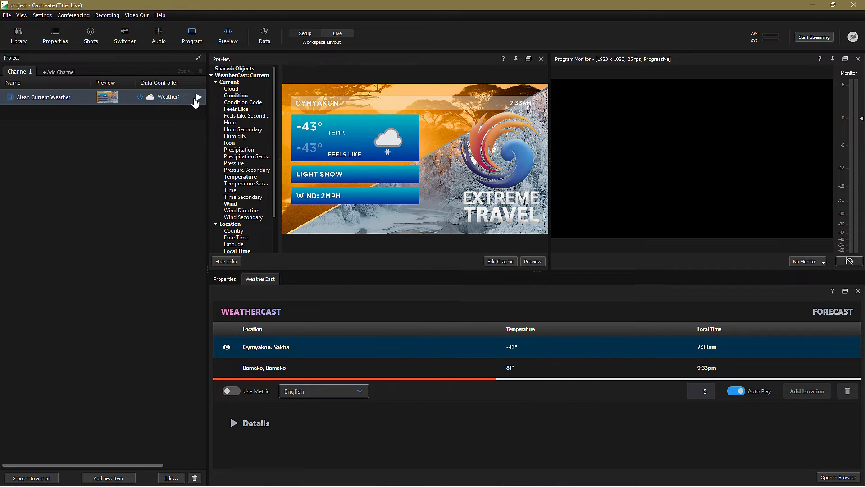
mouse_move(197, 97)
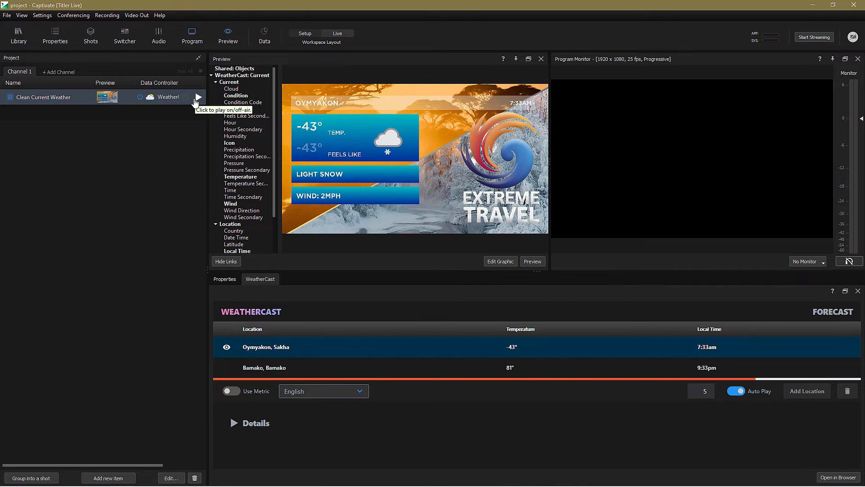
left_click(264, 367)
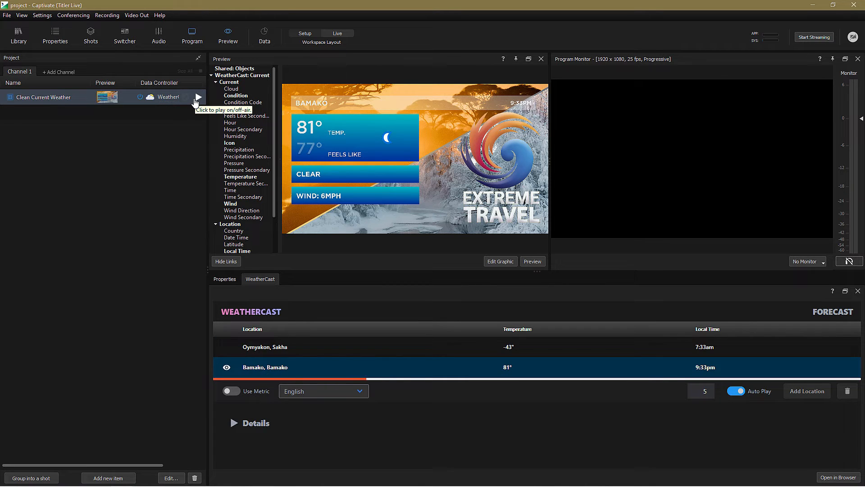
left_click(231, 390)
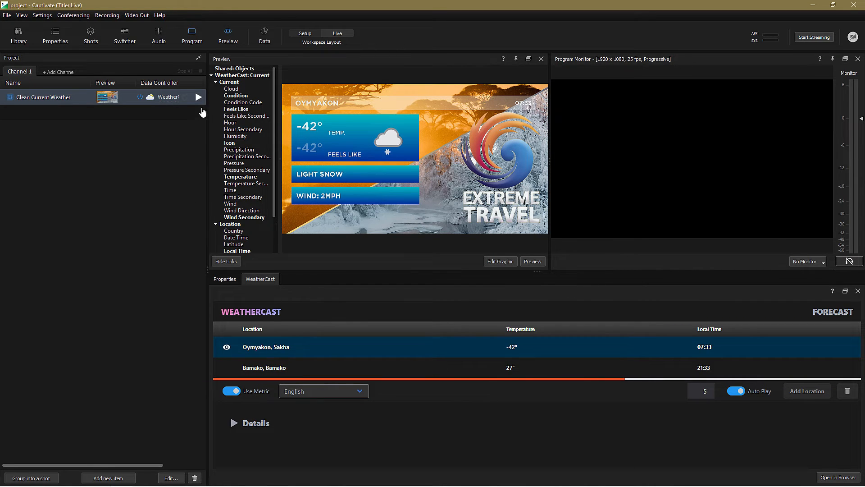
Add Clean Single Day Weather to Channel 1 with WeatherCast: Daily as its data controller.
left_click(265, 368)
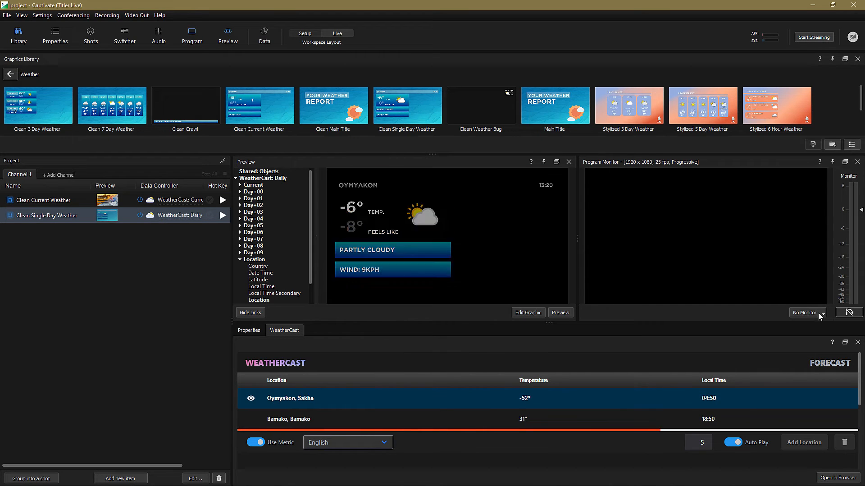
Show the link-data tree and expand the Day+01 forecast fields.
left_click(251, 419)
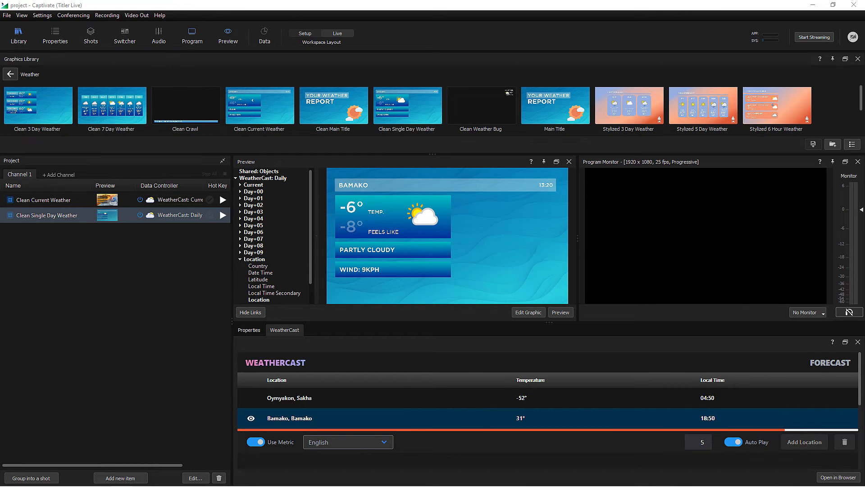
left_click(251, 398)
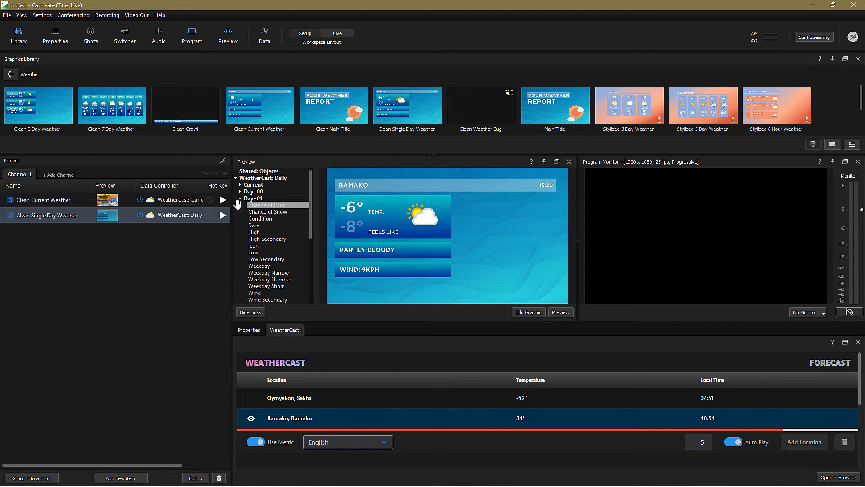
Link Day+01 weekday, high, low, condition and wind to the graphic, captions renamed High/Low.
left_click(251, 397)
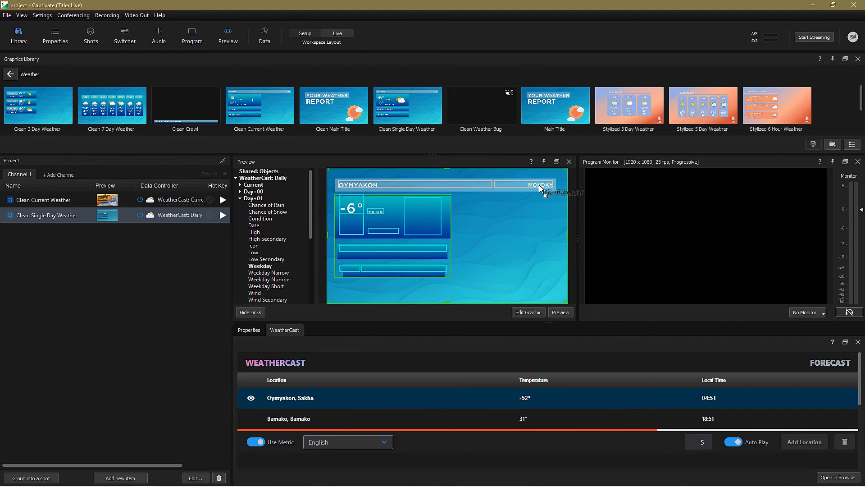
left_click(252, 418)
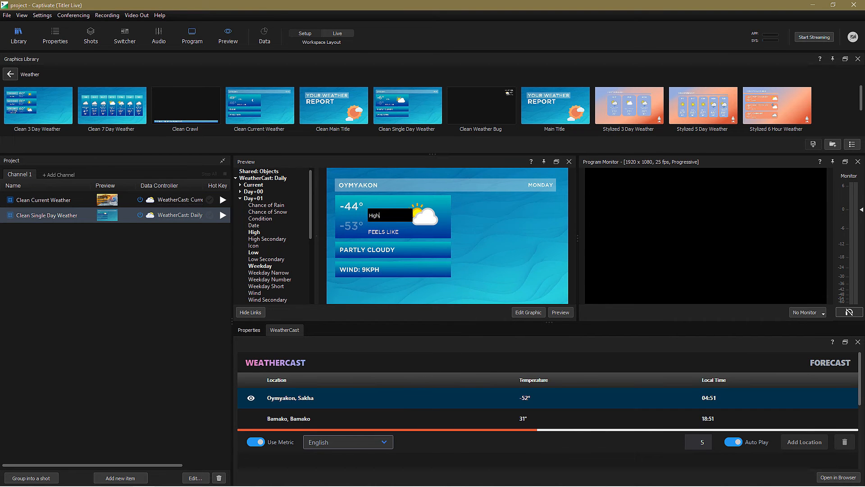
left_click(252, 418)
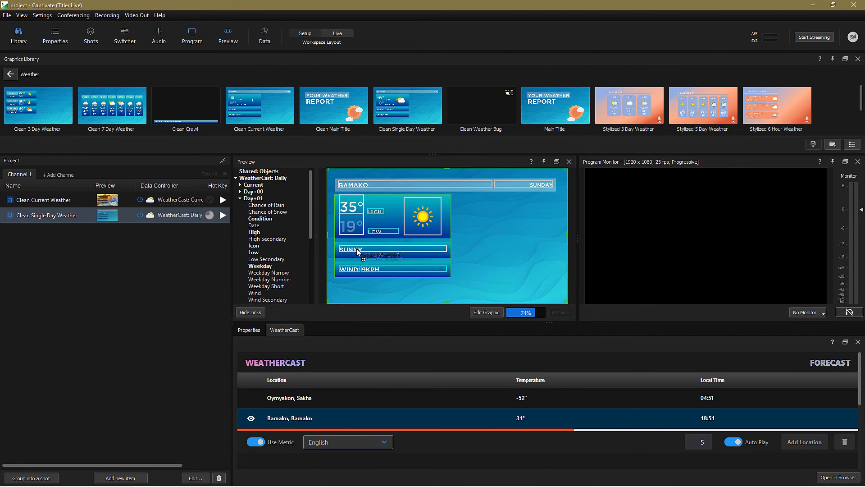
left_click(251, 397)
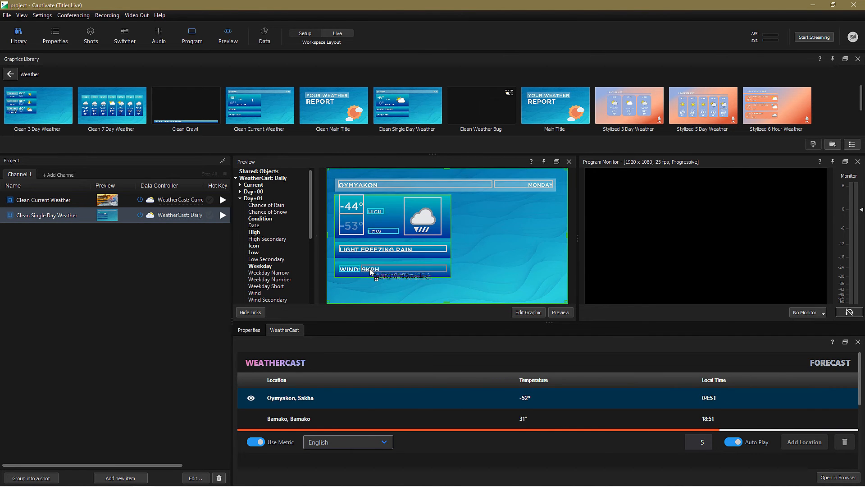
left_click(251, 418)
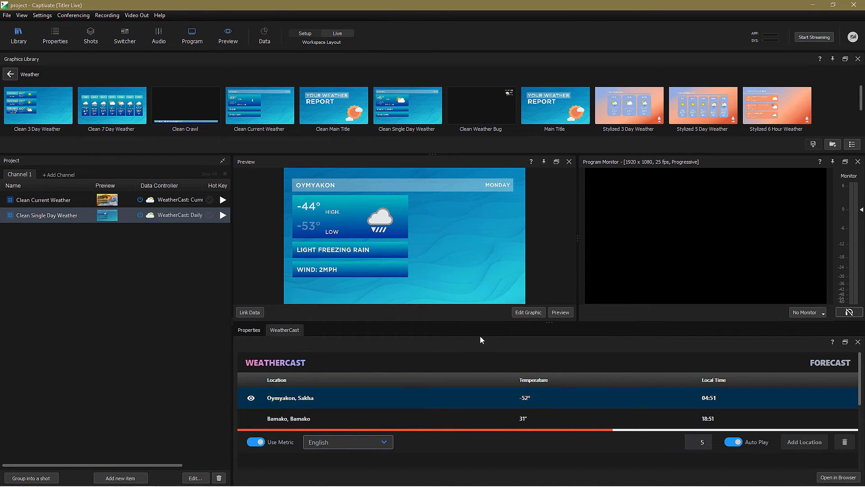
Add Clean 7 Day Weather to Channel 1 and link it to WeatherCast daily data.
left_click(251, 418)
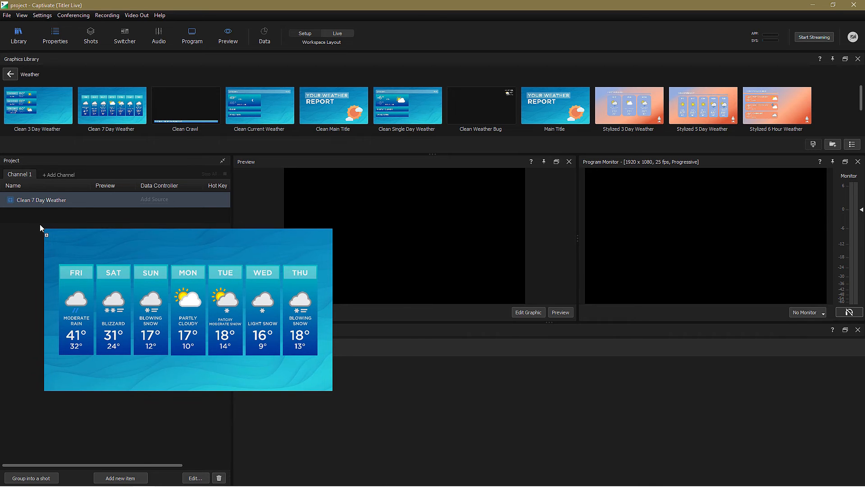
left_click(160, 199)
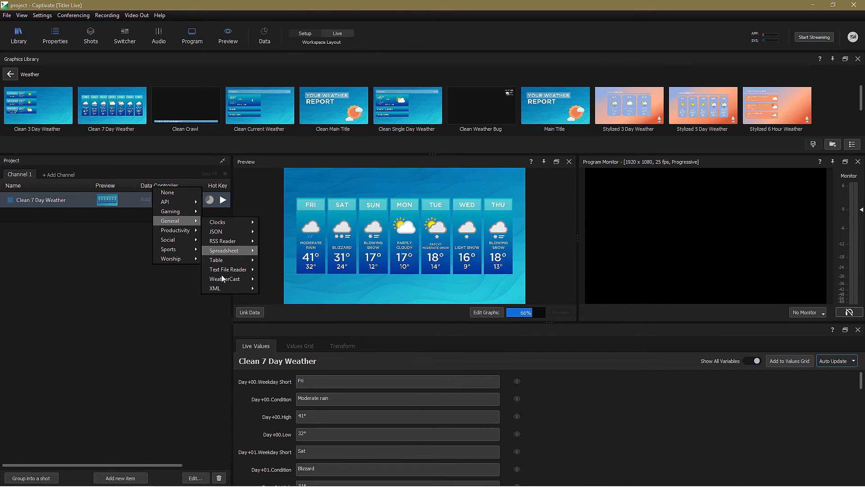
left_click(224, 279)
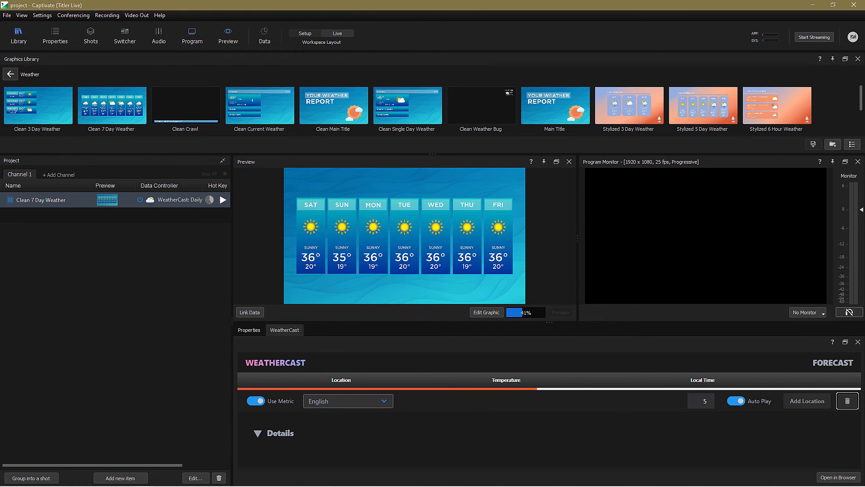
Add Yateley, Hampshire as the WeatherCast location for the 7-day forecast.
left_click(806, 401)
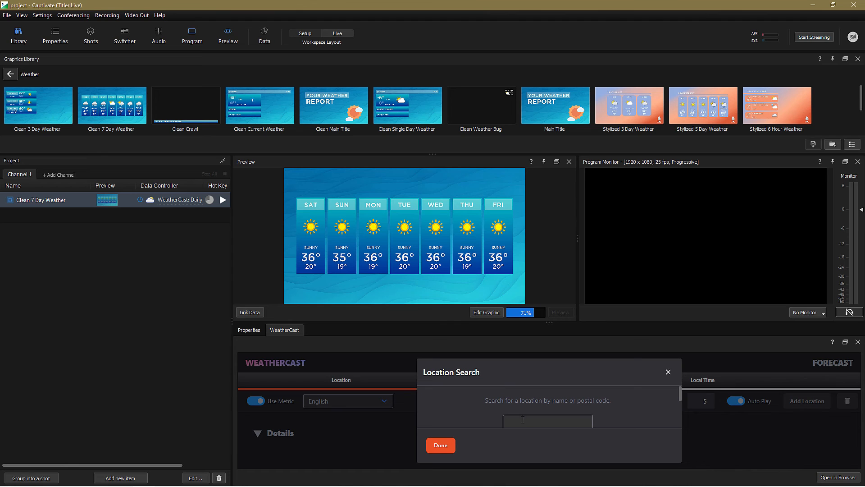
type("yateley, Hampshire")
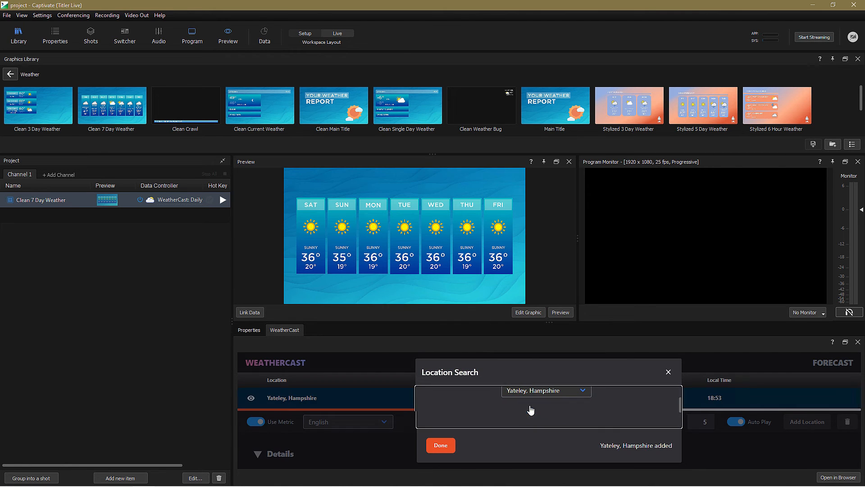
left_click(440, 445)
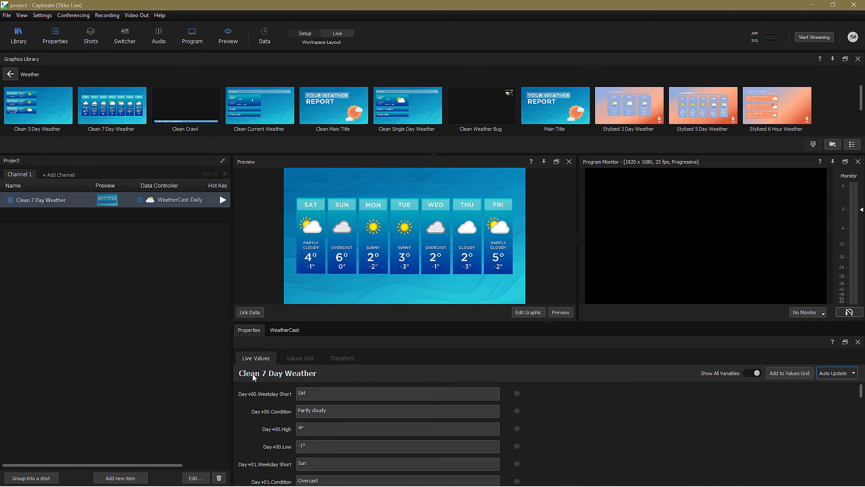
Hide the 7-day graphic's background, shrink the strip, and return to the location list.
scroll("down", 3)
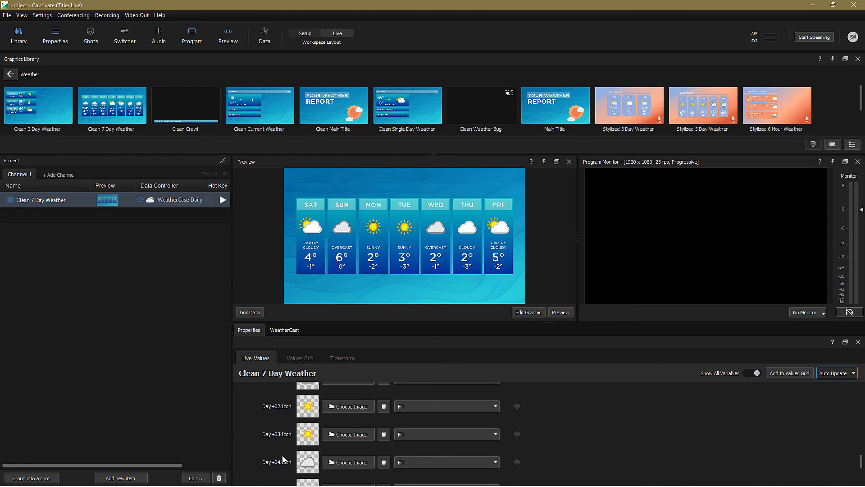
scroll("down", 3)
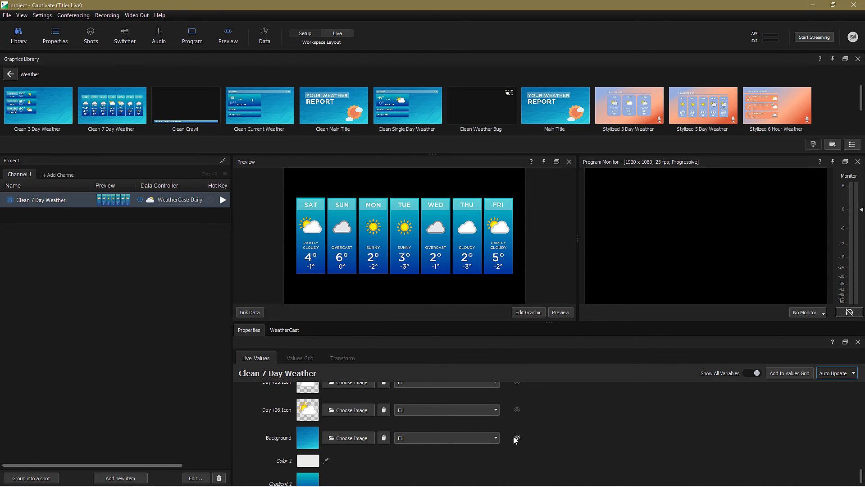
mouse_move(516, 439)
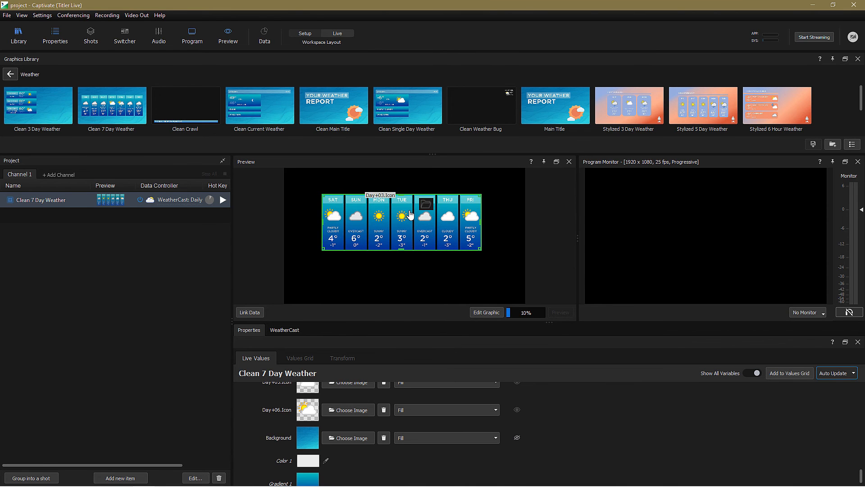
left_click(285, 329)
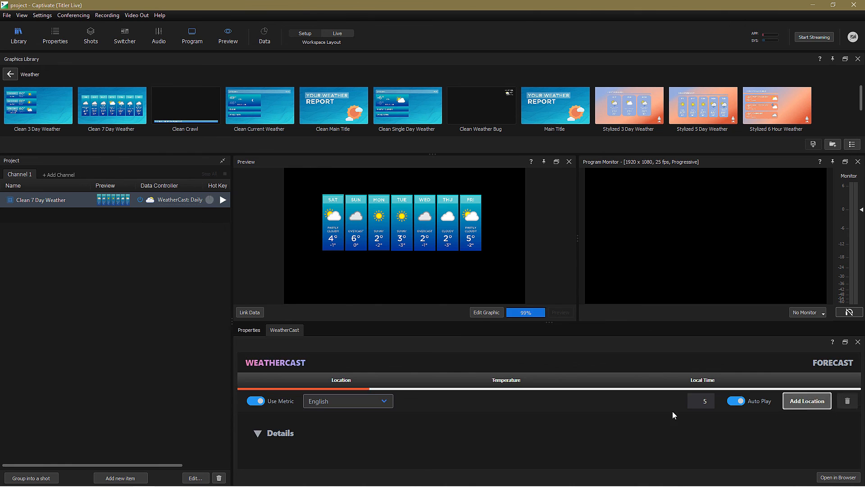
Add Oymyakon as location, add the live webcam video, and play the 7-day forecast over it.
type("oymyakon")
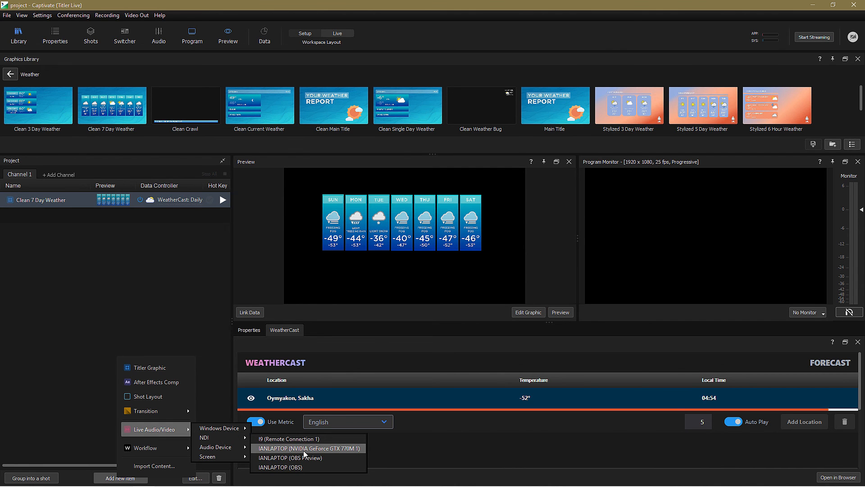
left_click(308, 448)
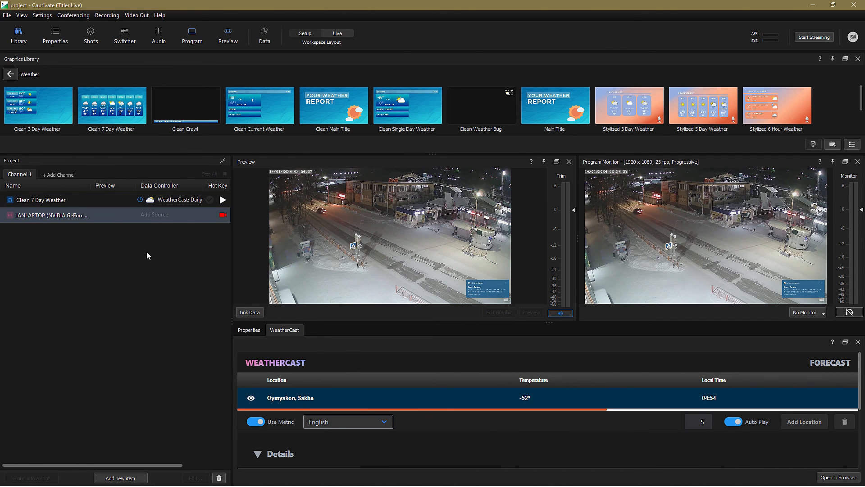
left_click(223, 200)
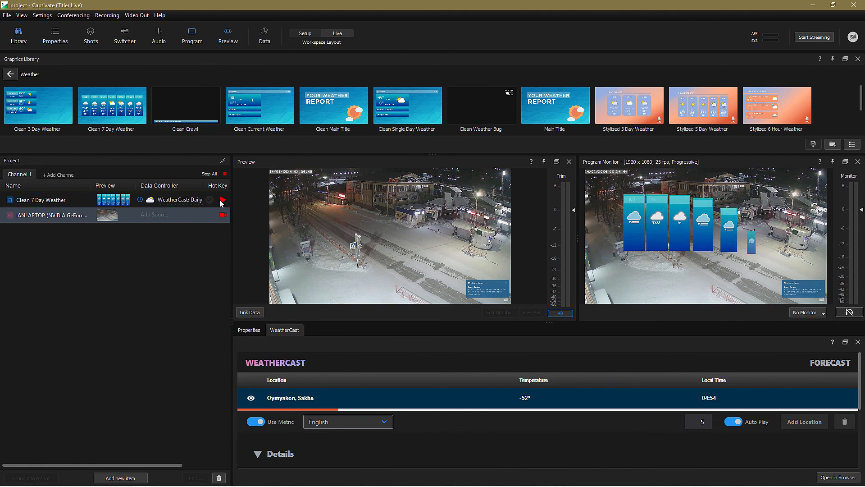